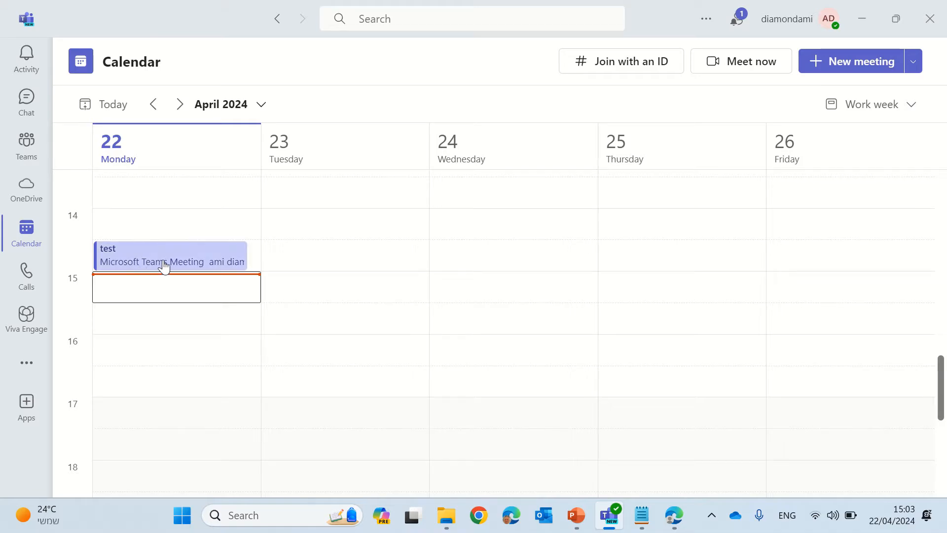
# Join the 'test' meeting from the calendar with camera off and computer audio.
pyautogui.click(164, 256)
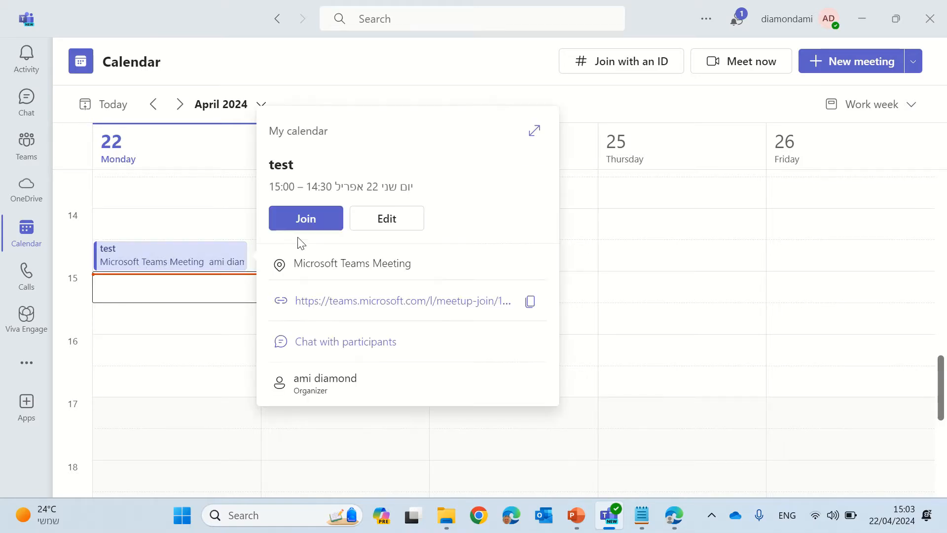
pyautogui.click(306, 218)
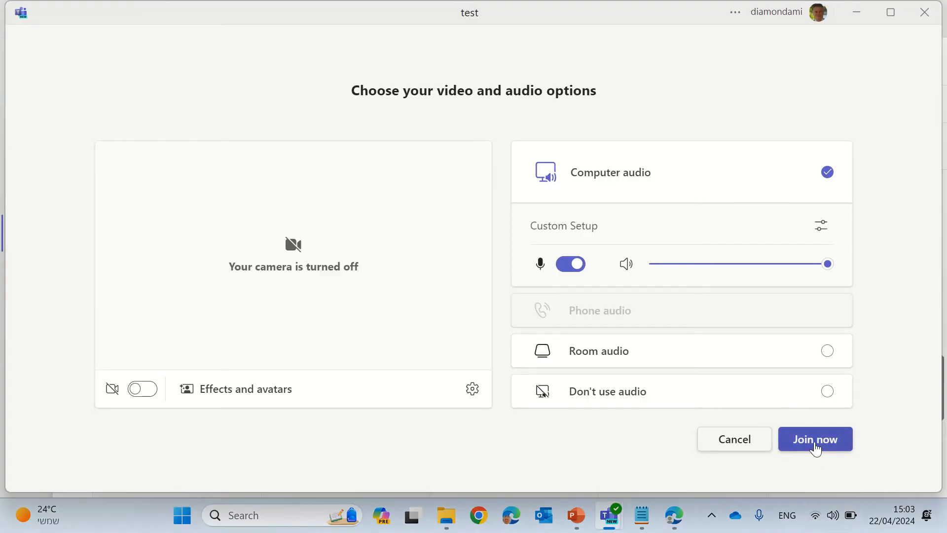
pyautogui.click(815, 438)
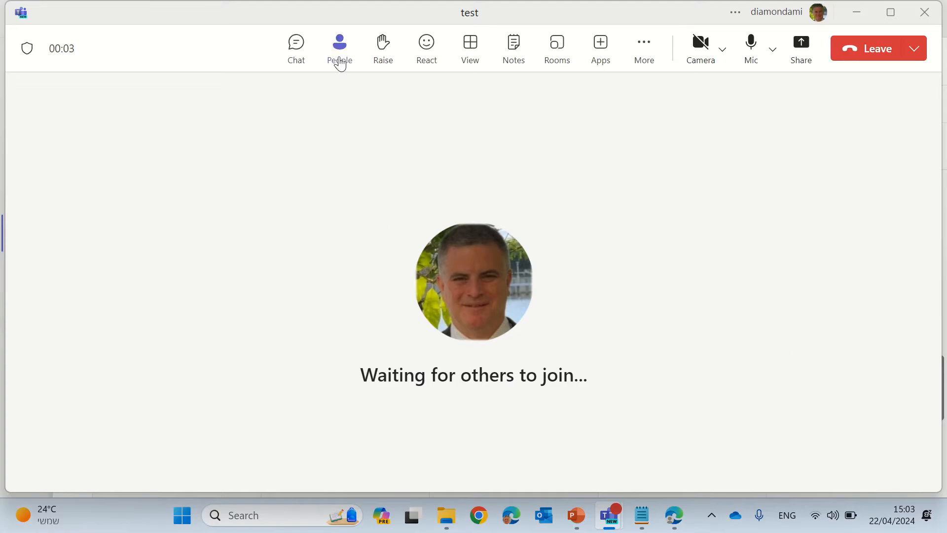
# Lock the meeting from the Participants menu and confirm, so no one else can join.
pyautogui.click(340, 46)
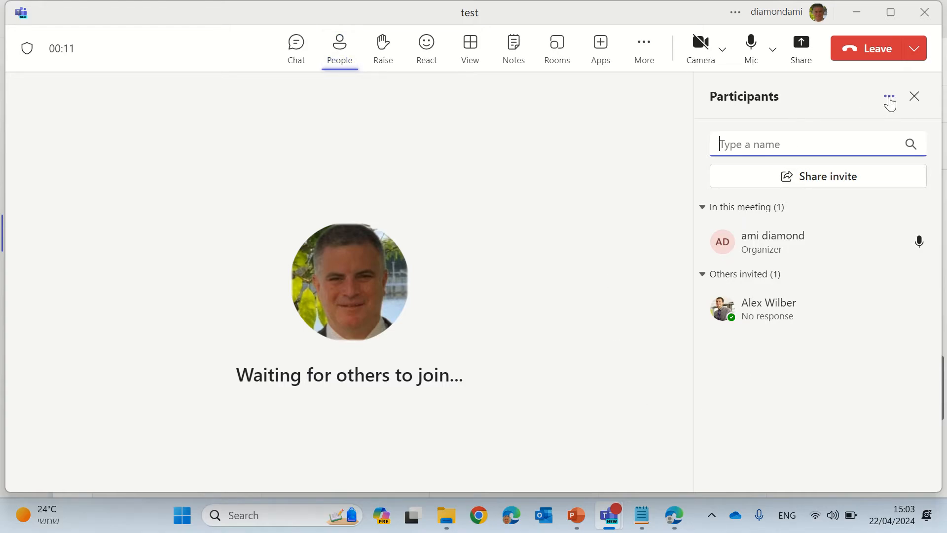
pyautogui.click(888, 97)
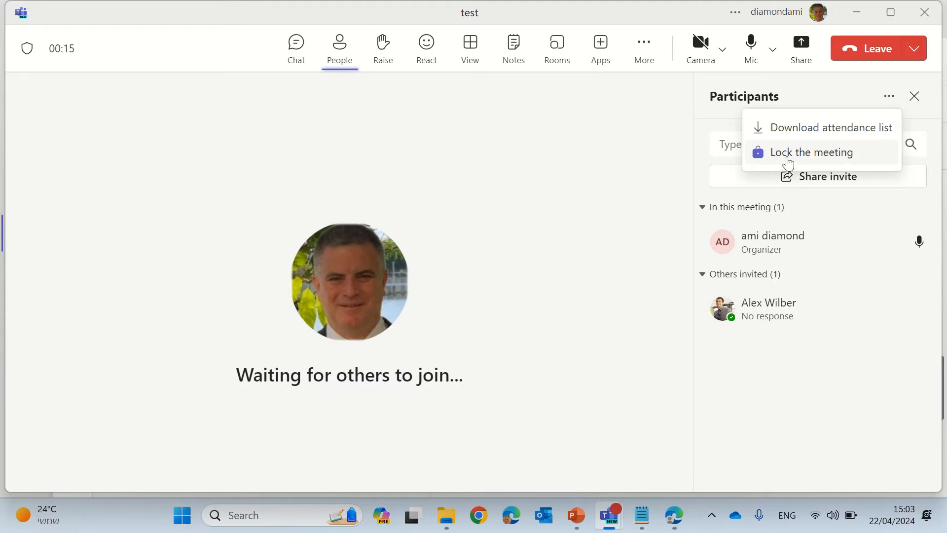
pyautogui.click(812, 152)
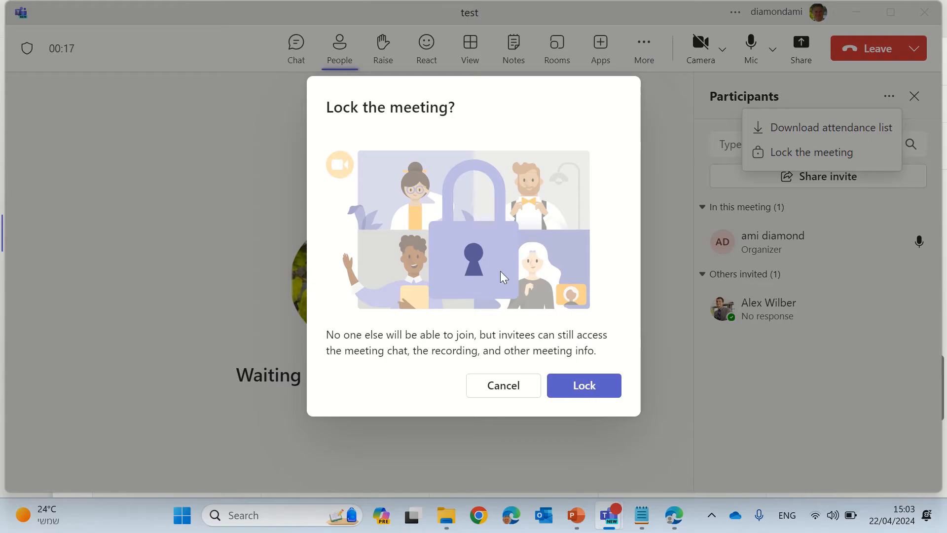
pyautogui.moveTo(610, 268)
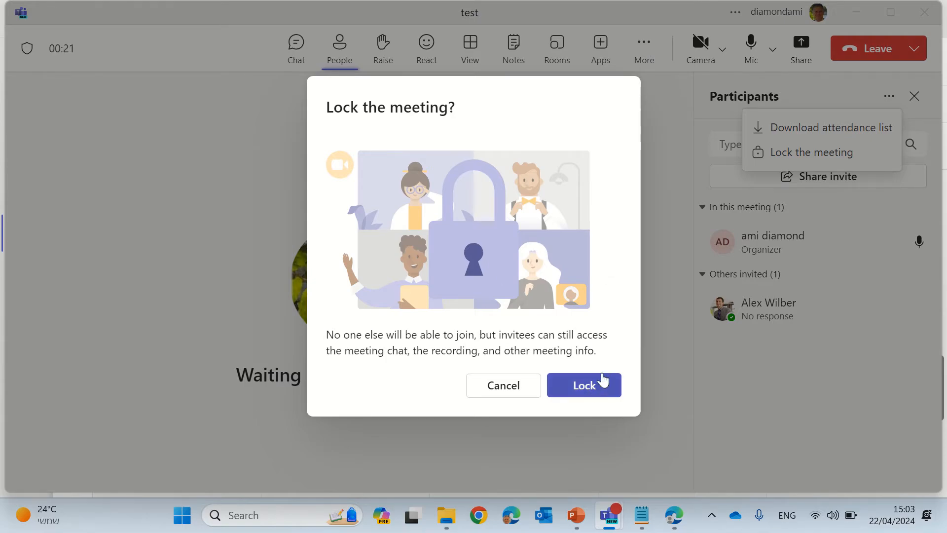
pyautogui.click(584, 384)
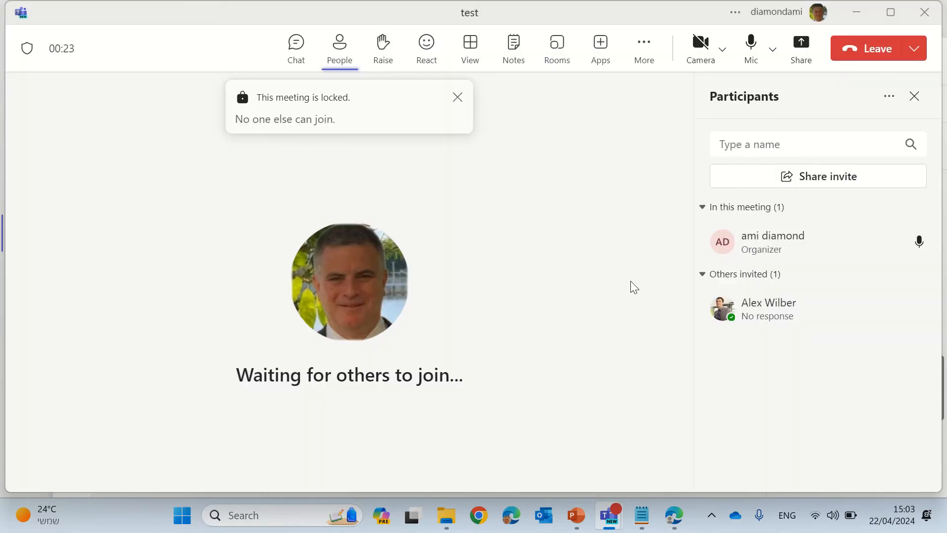
pyautogui.moveTo(262, 115)
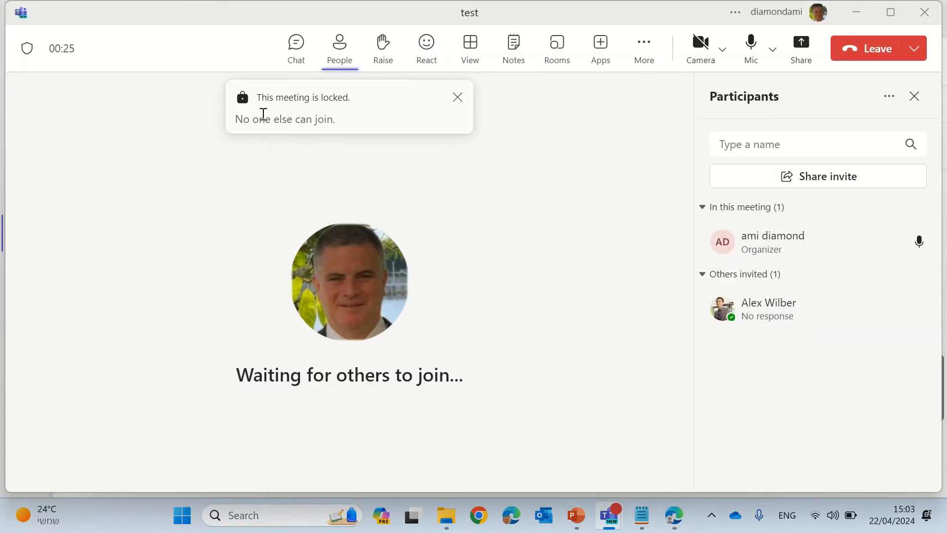
pyautogui.moveTo(432, 185)
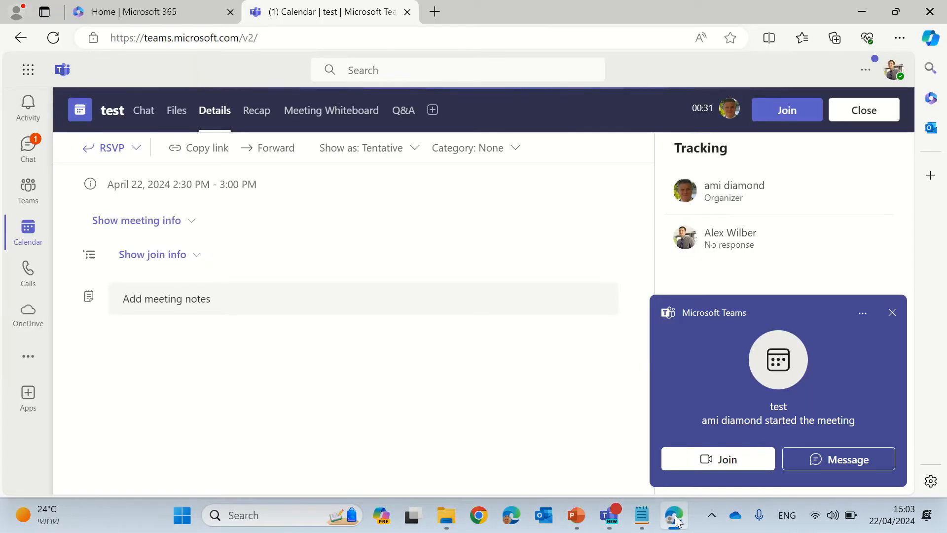
pyautogui.click(788, 109)
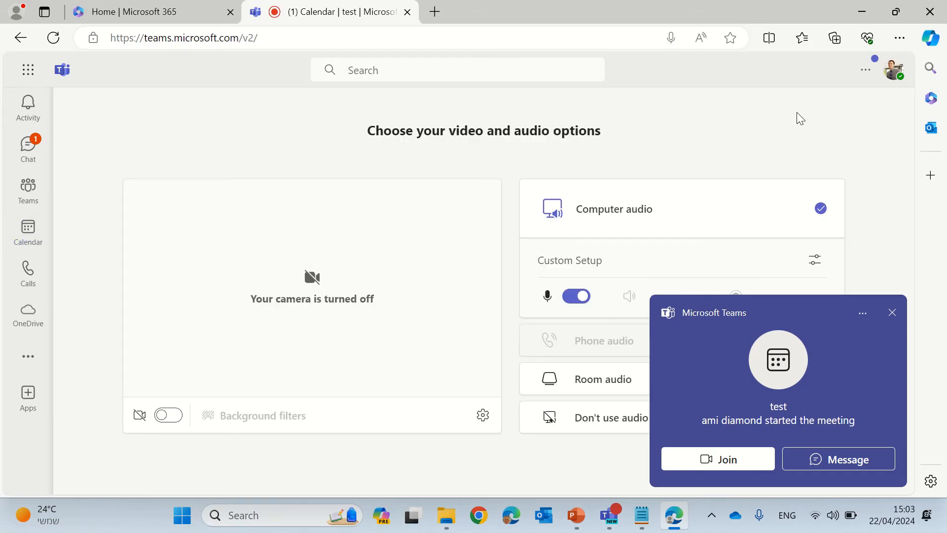
pyautogui.click(891, 312)
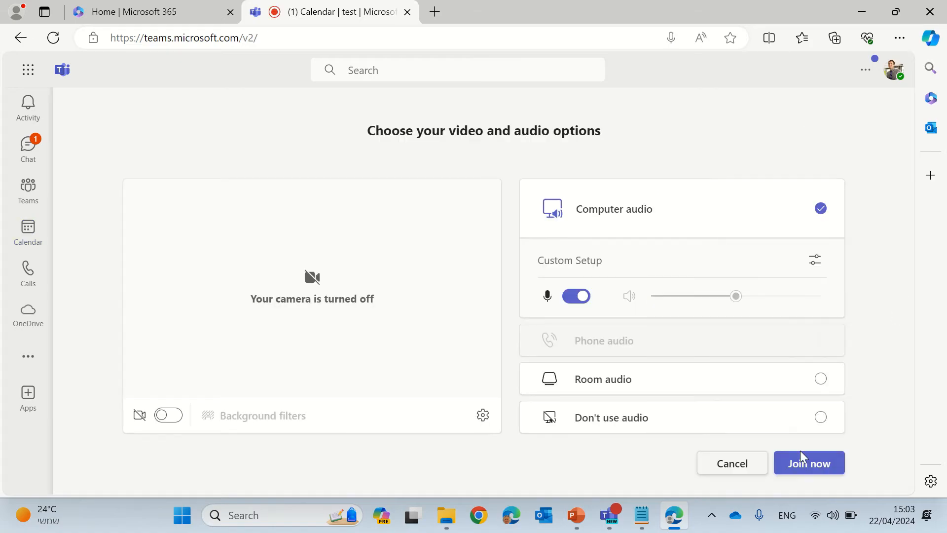
pyautogui.click(809, 462)
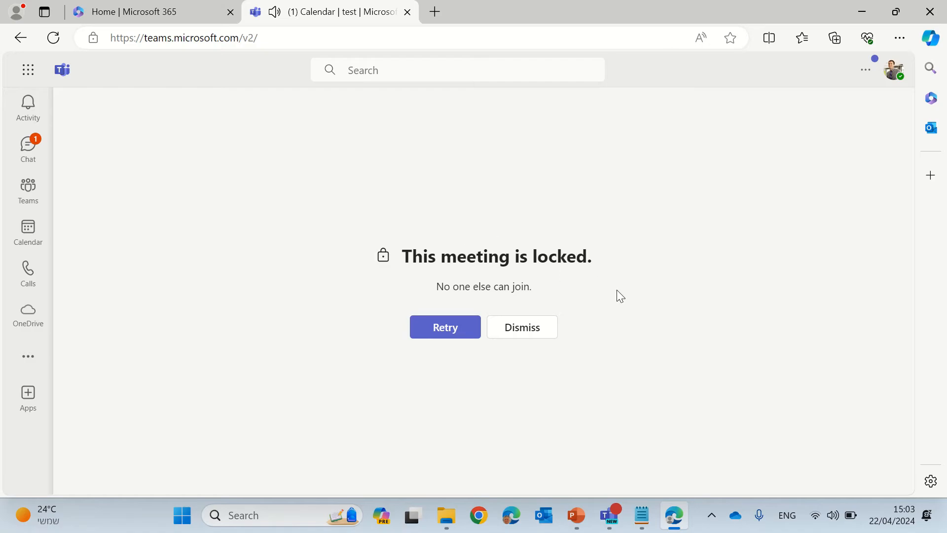
pyautogui.click(445, 327)
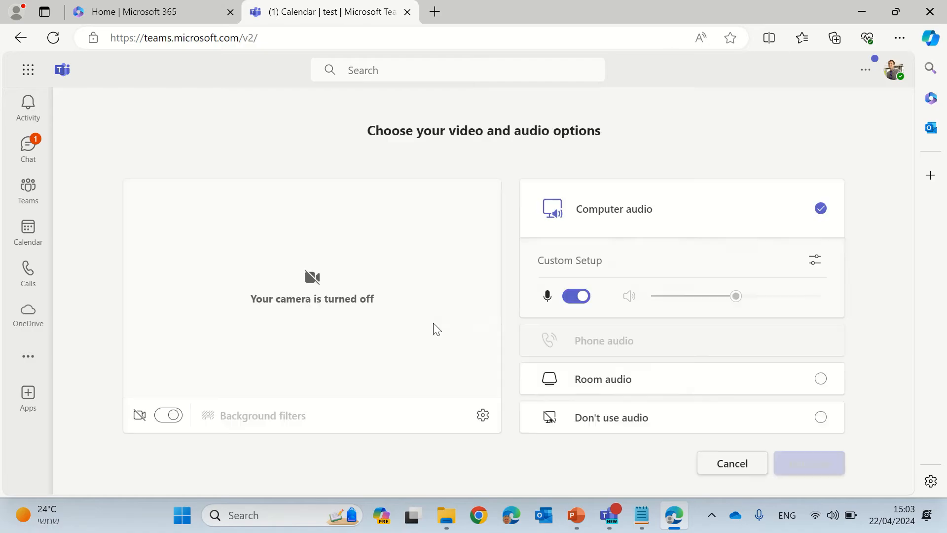
pyautogui.click(809, 463)
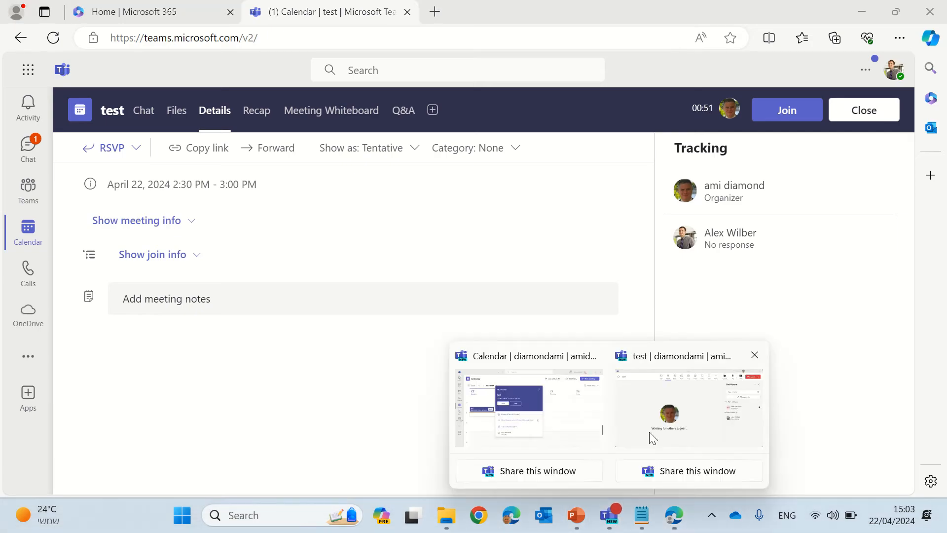
# Bring the desktop meeting window forward and unlock the meeting from the Participants menu, confirming Unlock.
pyautogui.click(787, 110)
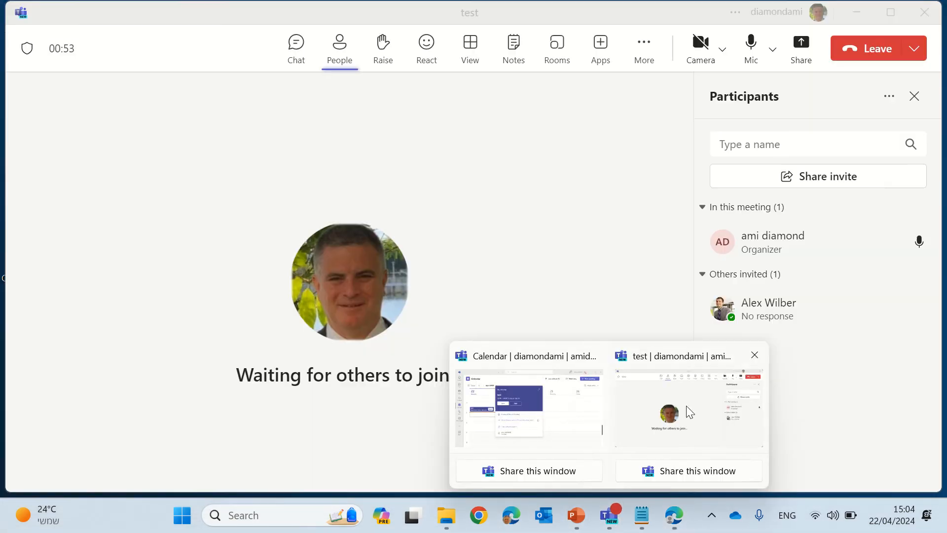
pyautogui.click(755, 354)
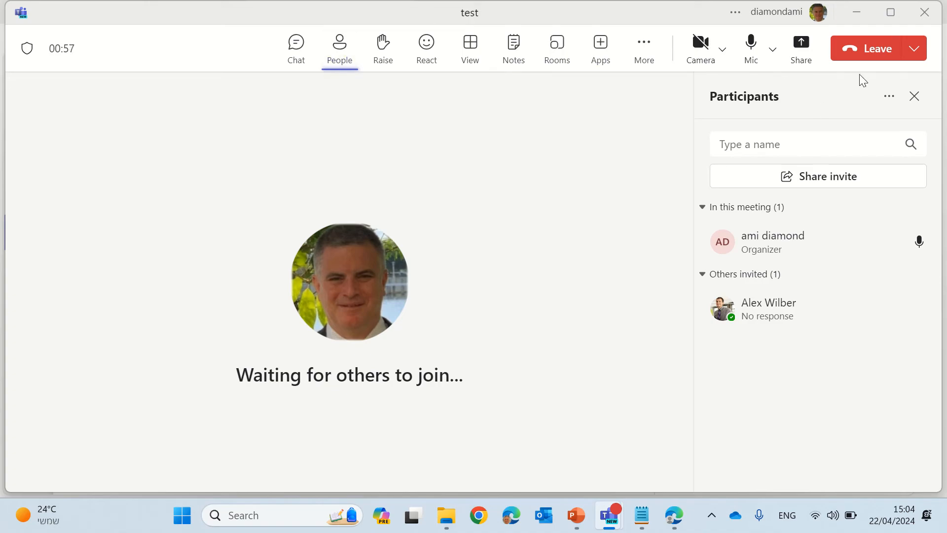
pyautogui.click(888, 96)
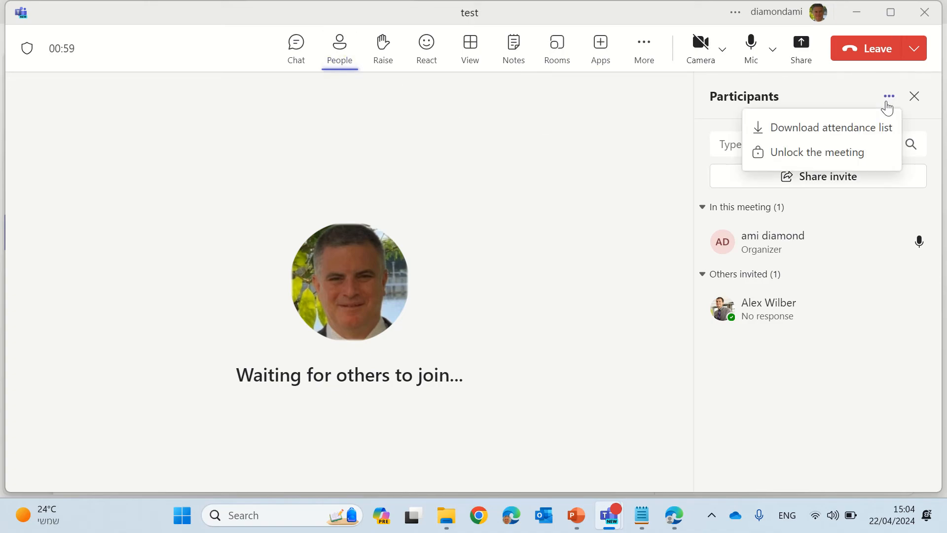
pyautogui.click(816, 152)
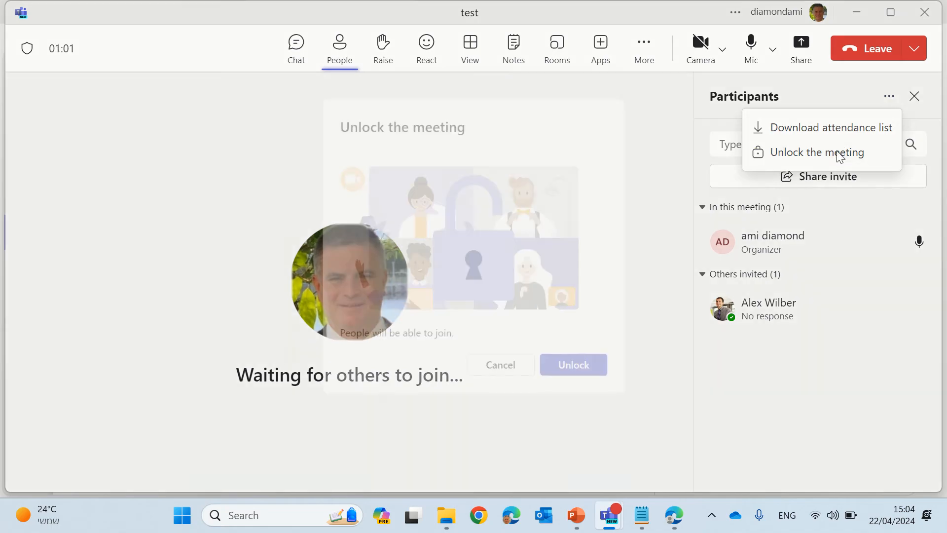
pyautogui.click(817, 152)
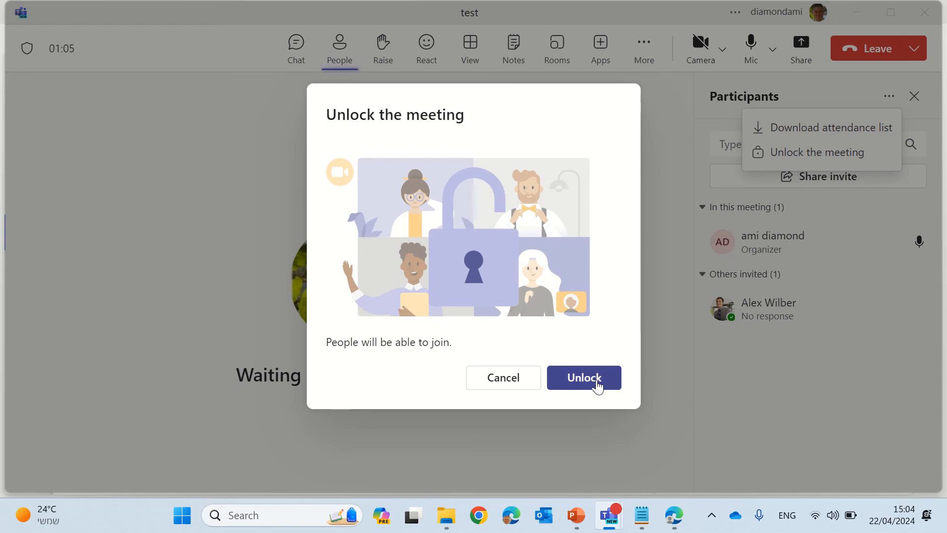
pyautogui.click(583, 376)
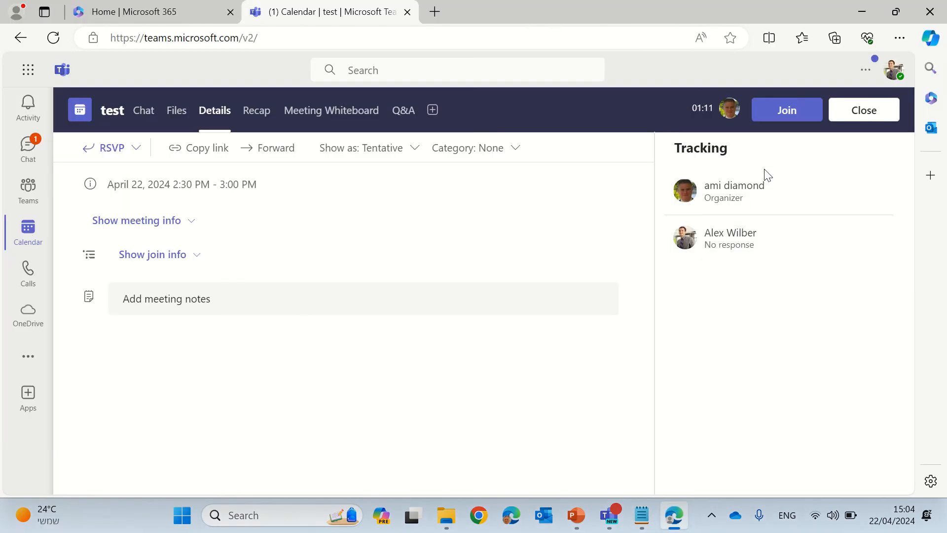
# Join the unlocked meeting from Teams in Edge with the mic muted, then leave it.
pyautogui.click(787, 110)
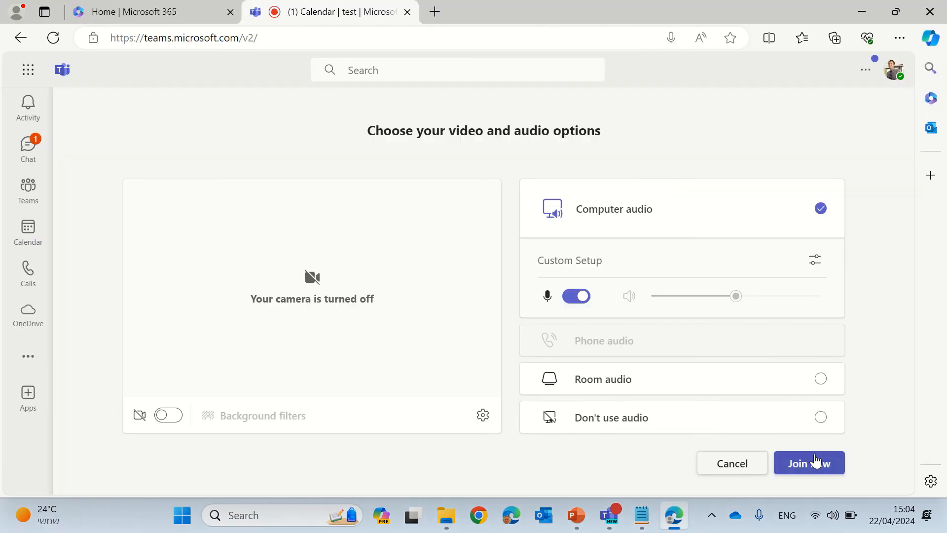
pyautogui.click(808, 462)
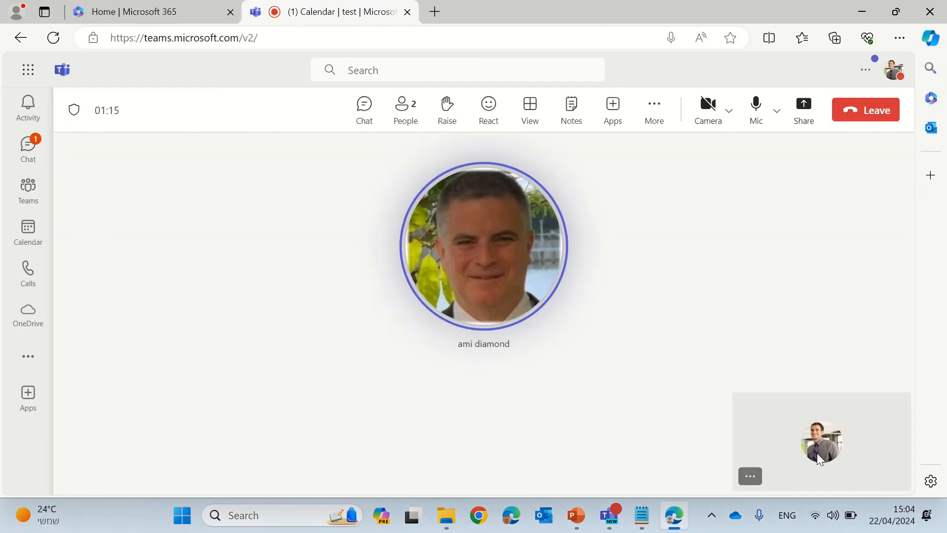
pyautogui.click(756, 104)
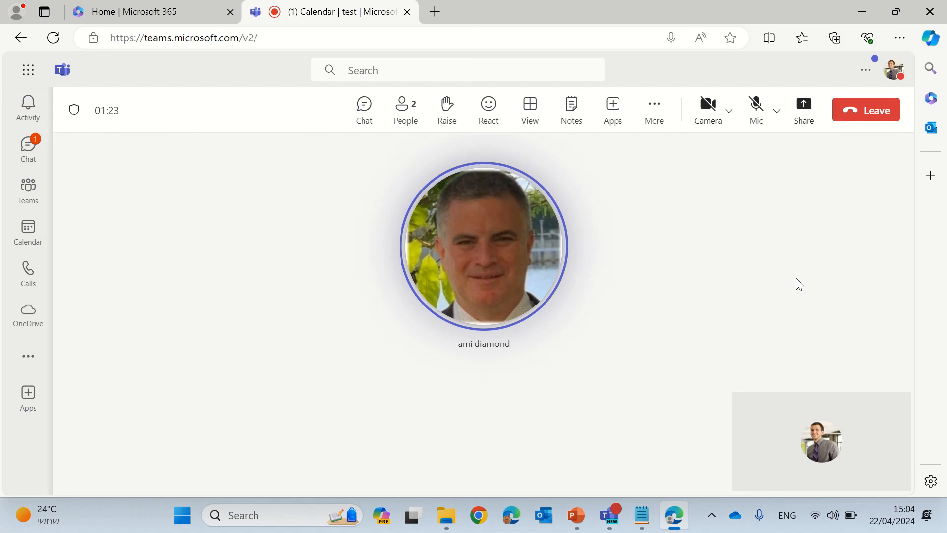
pyautogui.click(866, 110)
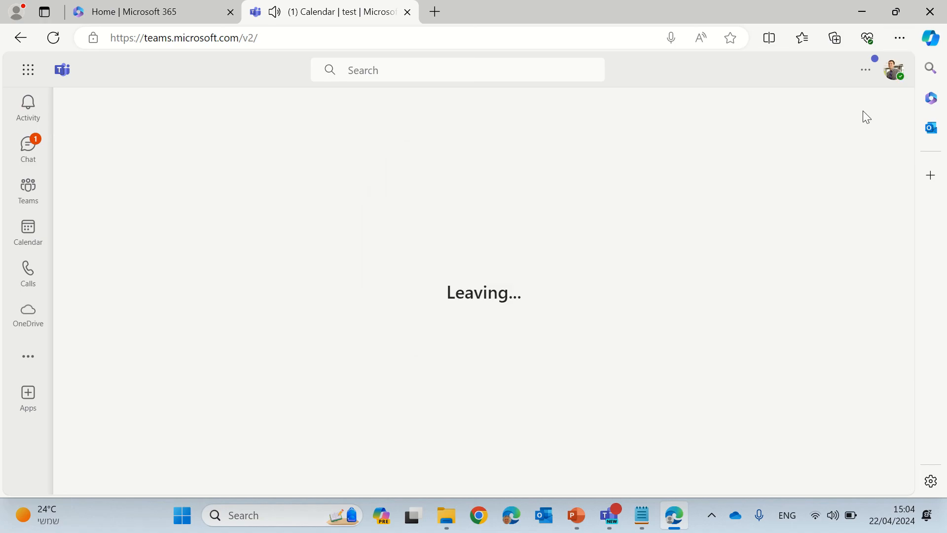